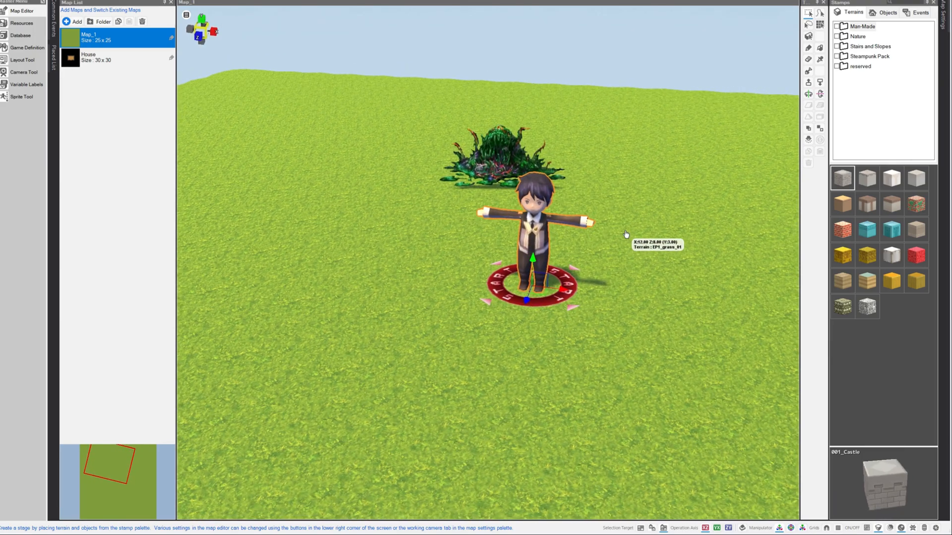
mouse_move(620, 237)
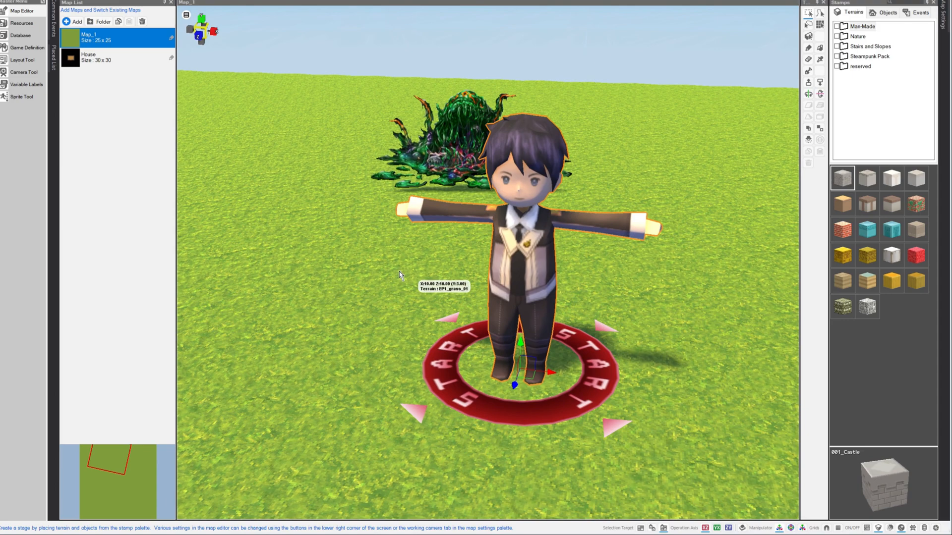
In the Database's Attribute Definition, view Holy then Ice and enter 100 for Ice's Fire compatibility
right_click(400, 275)
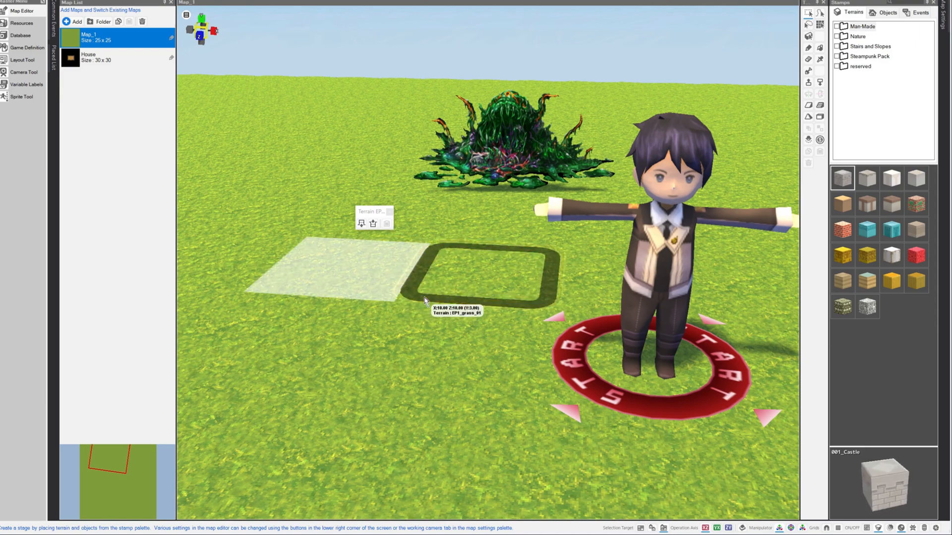
mouse_move(19, 36)
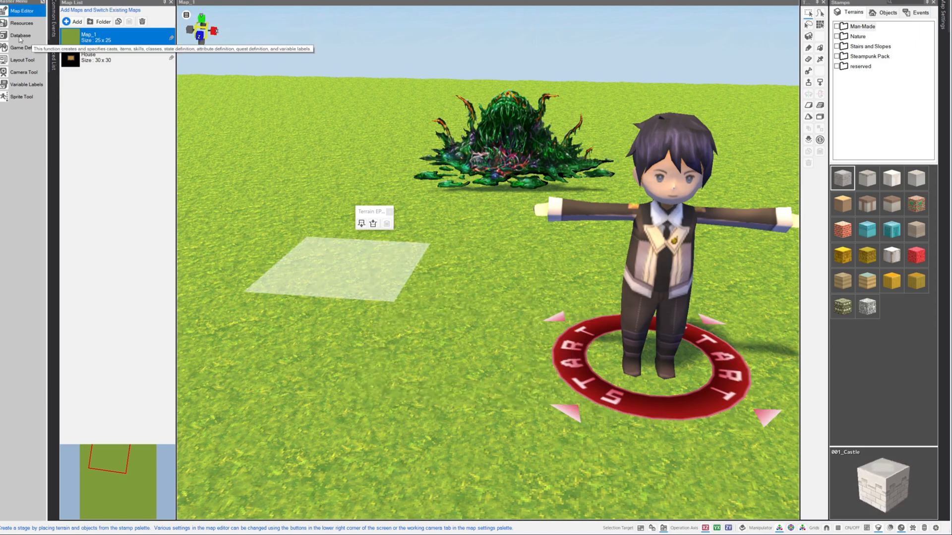
click(20, 36)
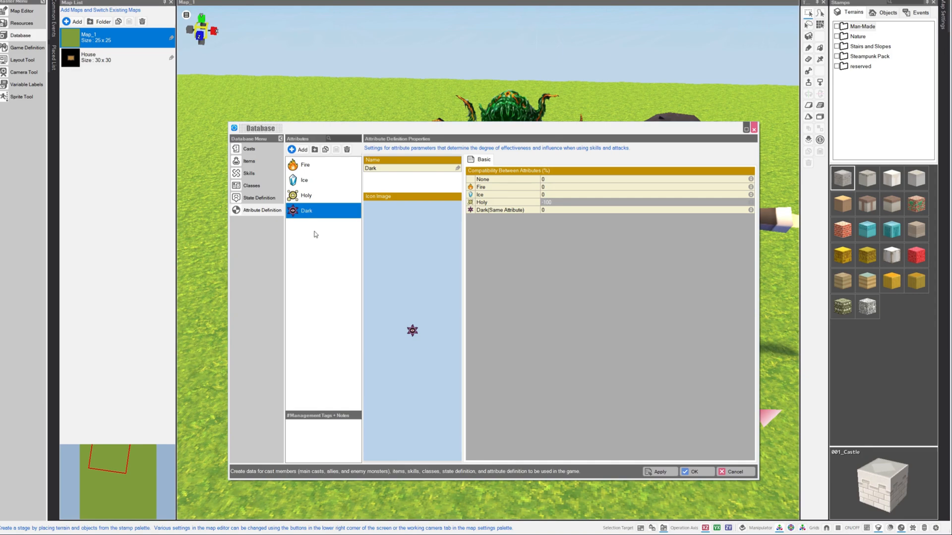
mouse_move(306, 168)
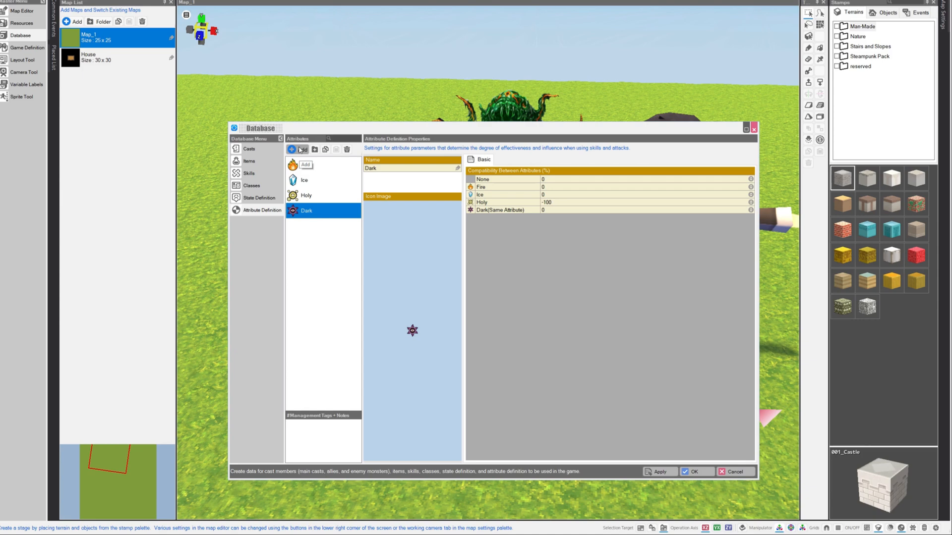
click(307, 196)
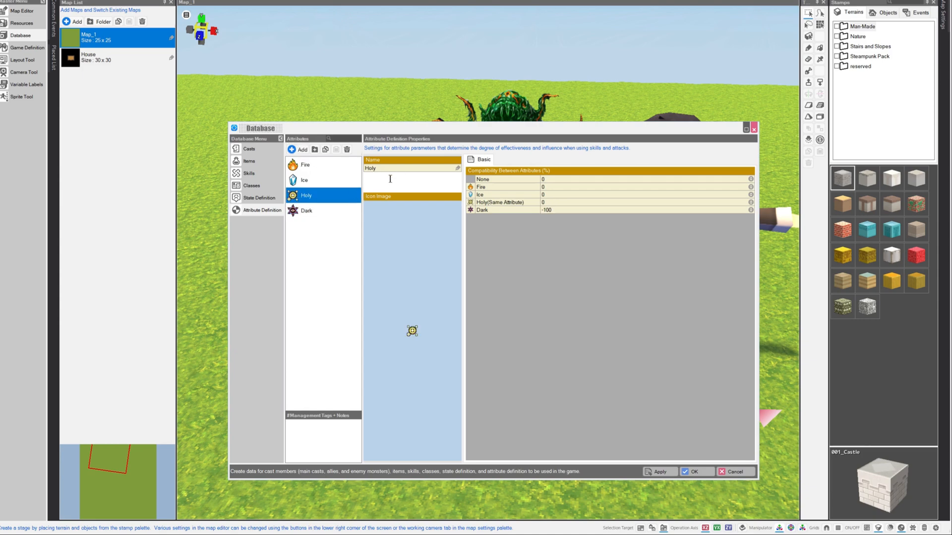
mouse_move(486, 195)
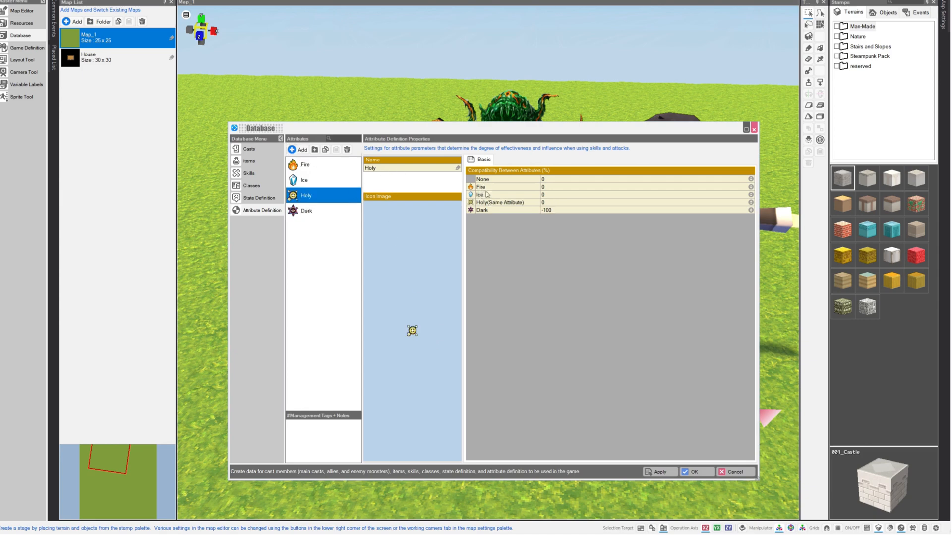
mouse_move(494, 169)
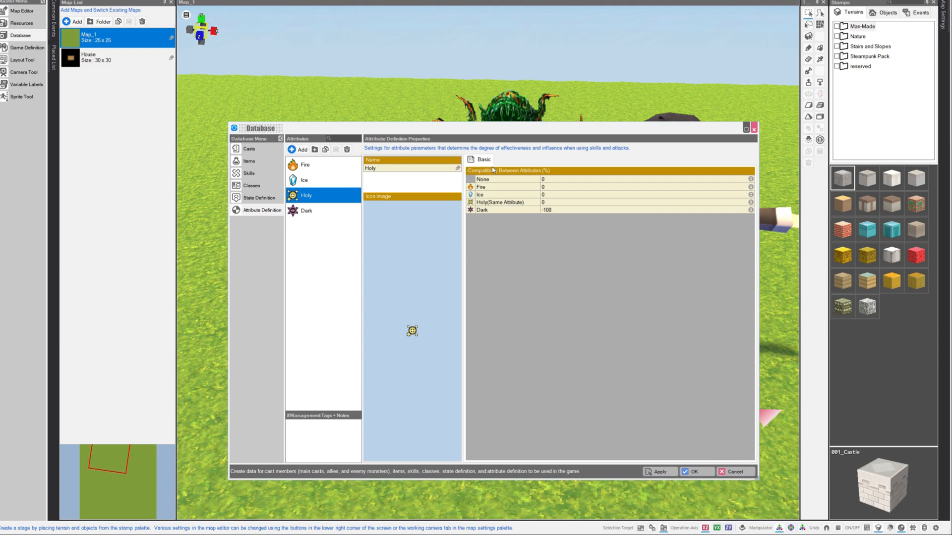
mouse_move(554, 172)
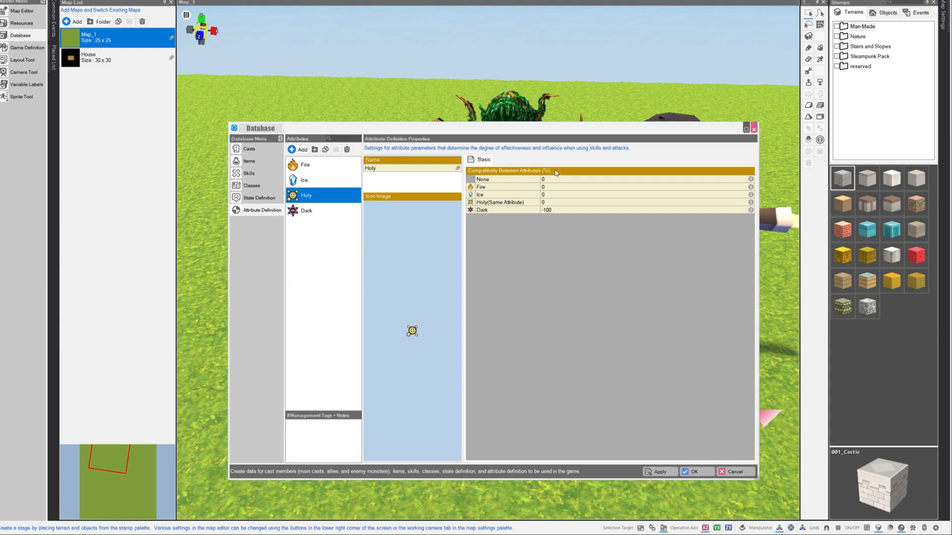
click(304, 179)
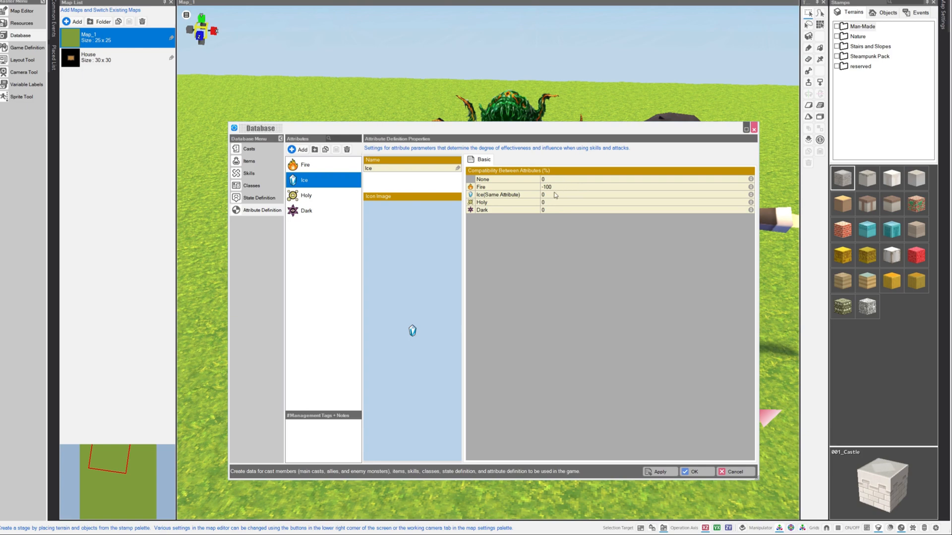
mouse_move(559, 213)
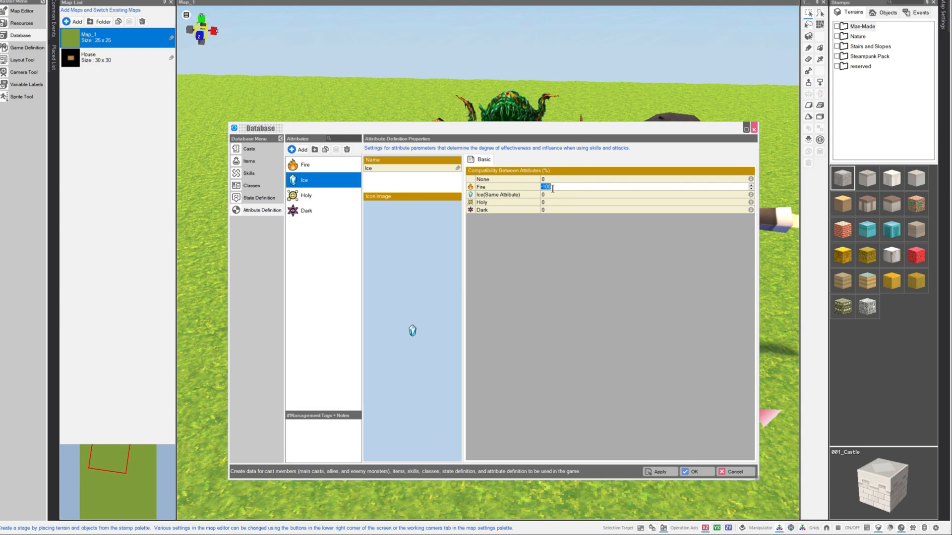
mouse_move(318, 187)
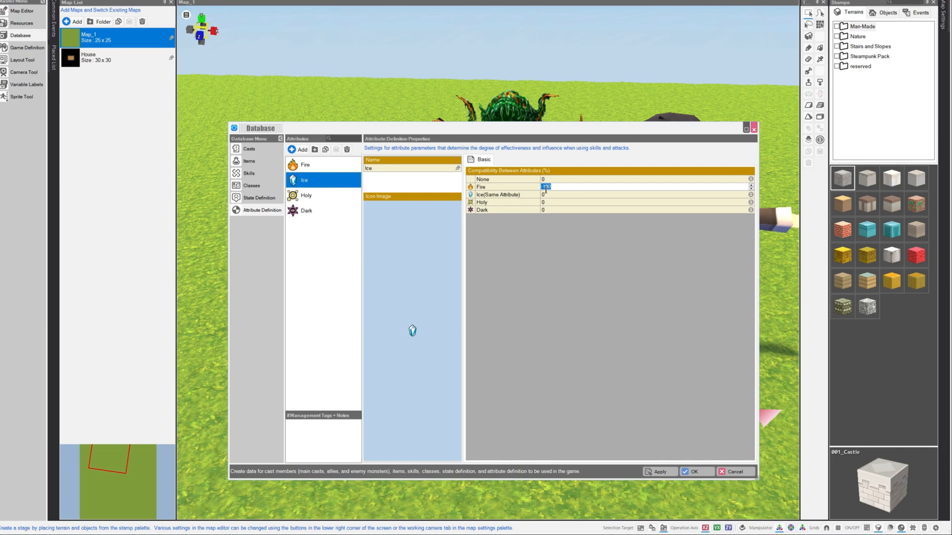
text(100)
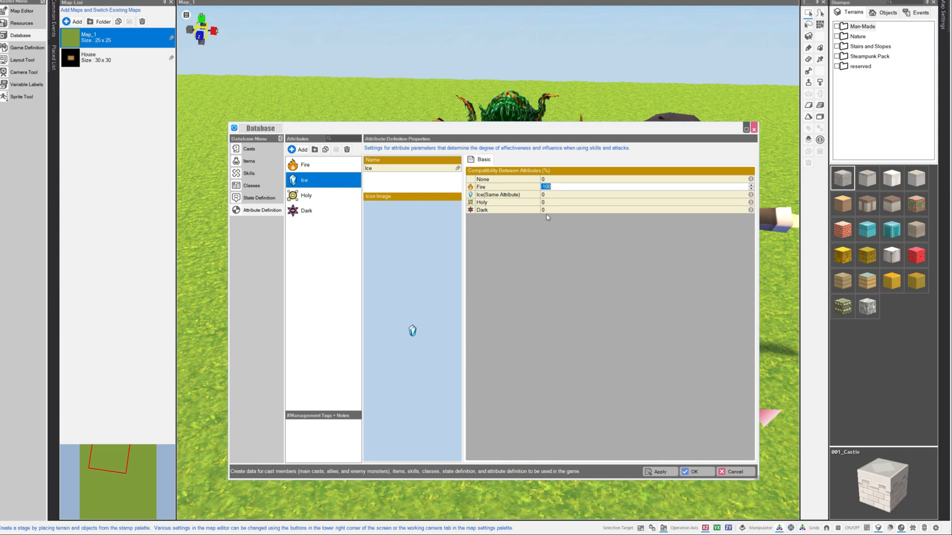
click(303, 165)
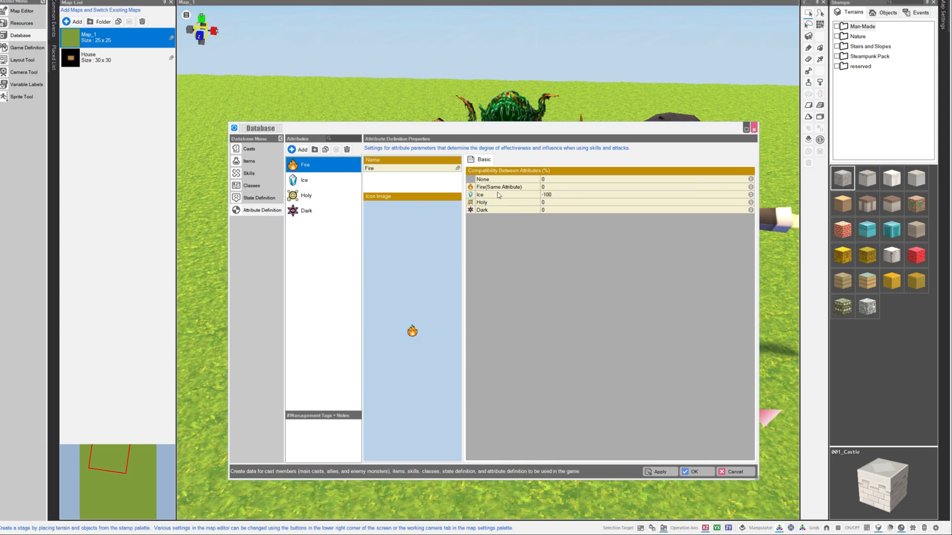
mouse_move(551, 200)
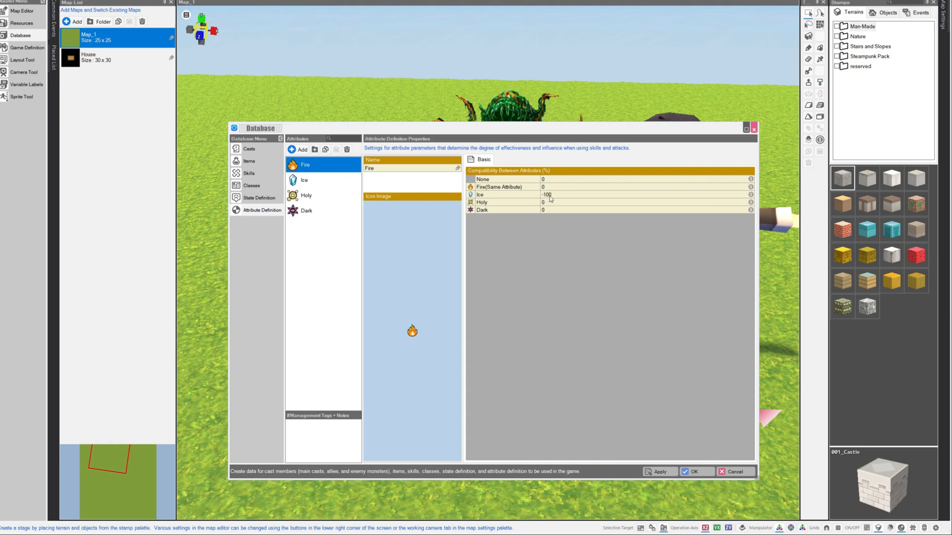
click(306, 195)
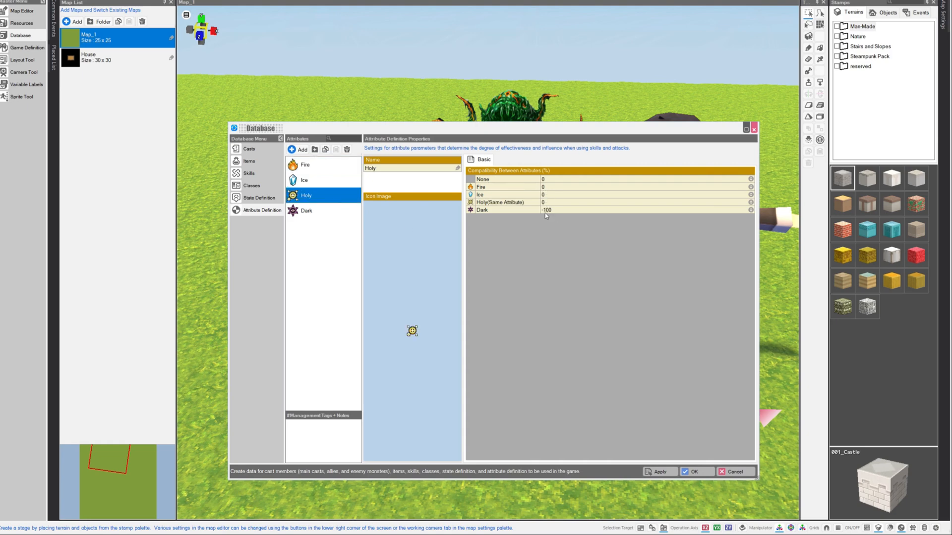
click(503, 210)
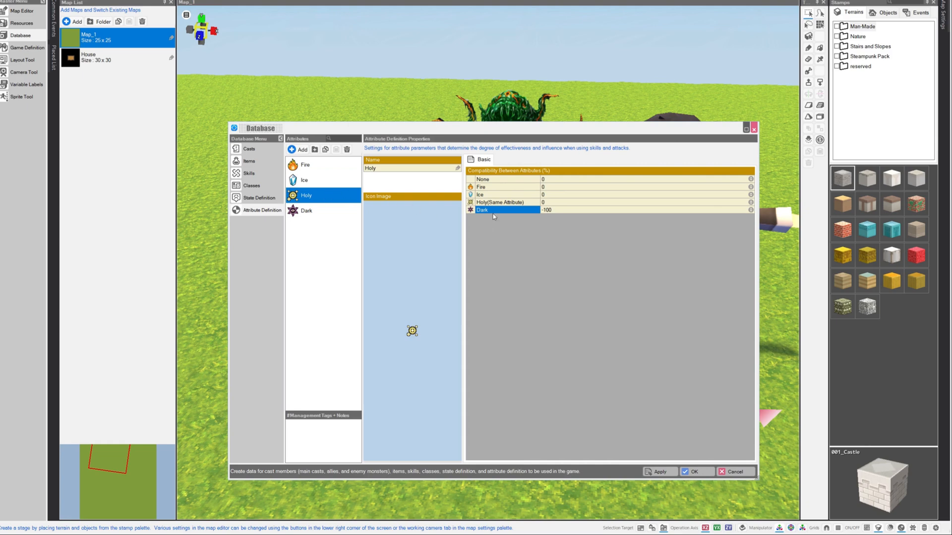
mouse_move(299, 217)
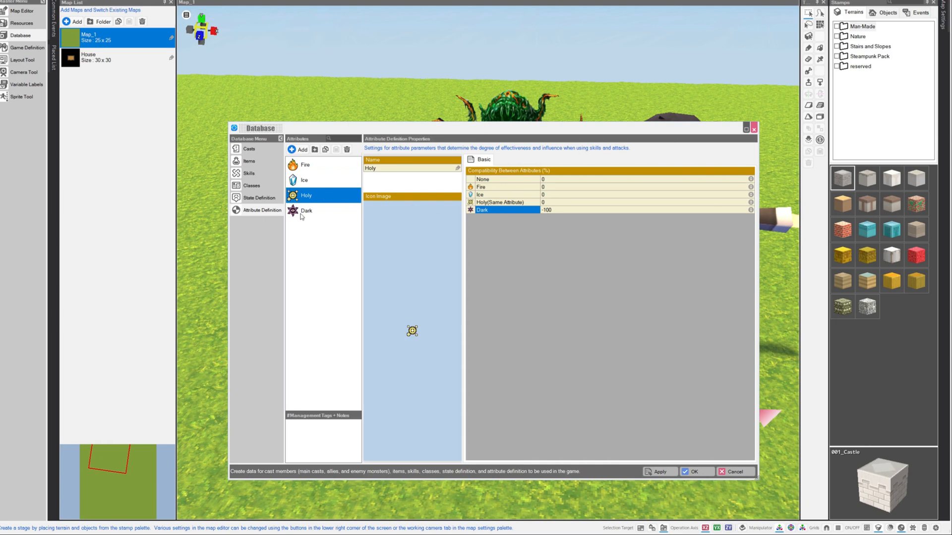
click(305, 164)
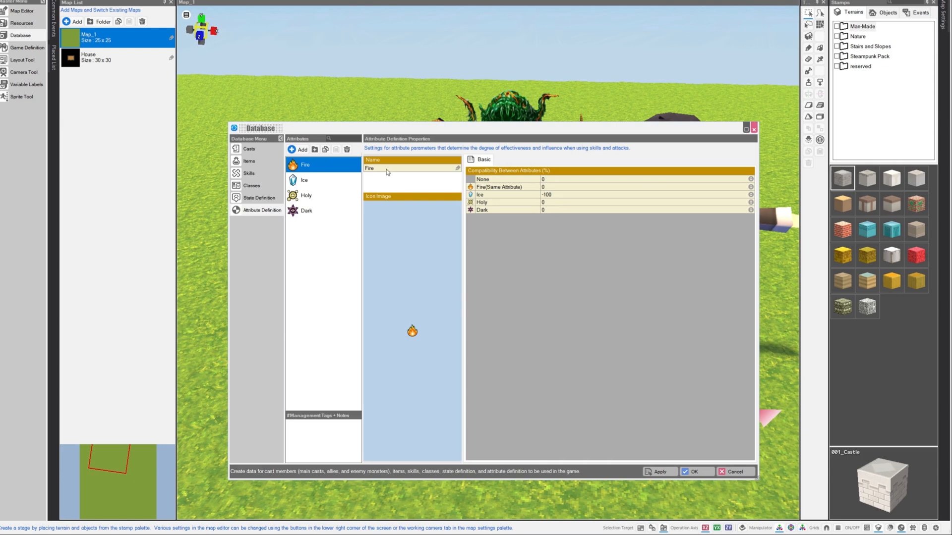
mouse_move(544, 218)
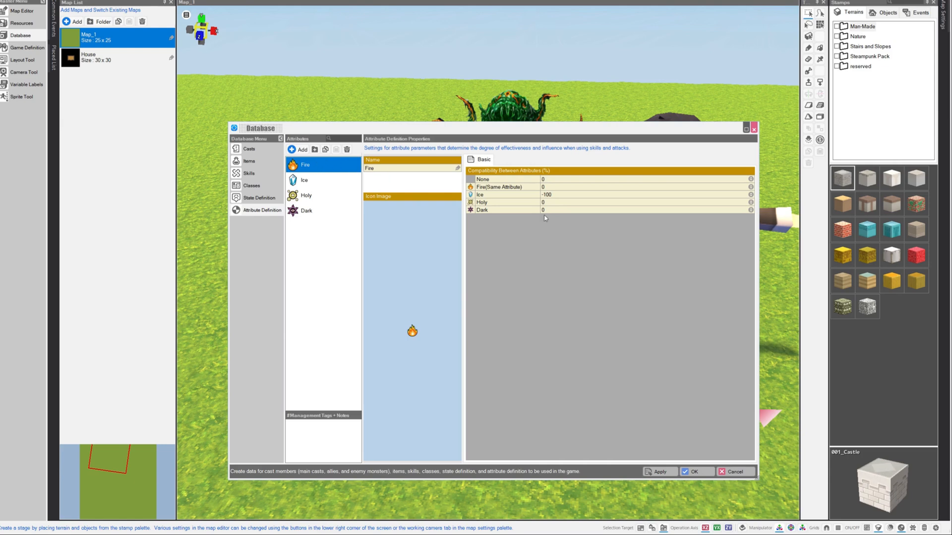
mouse_move(565, 218)
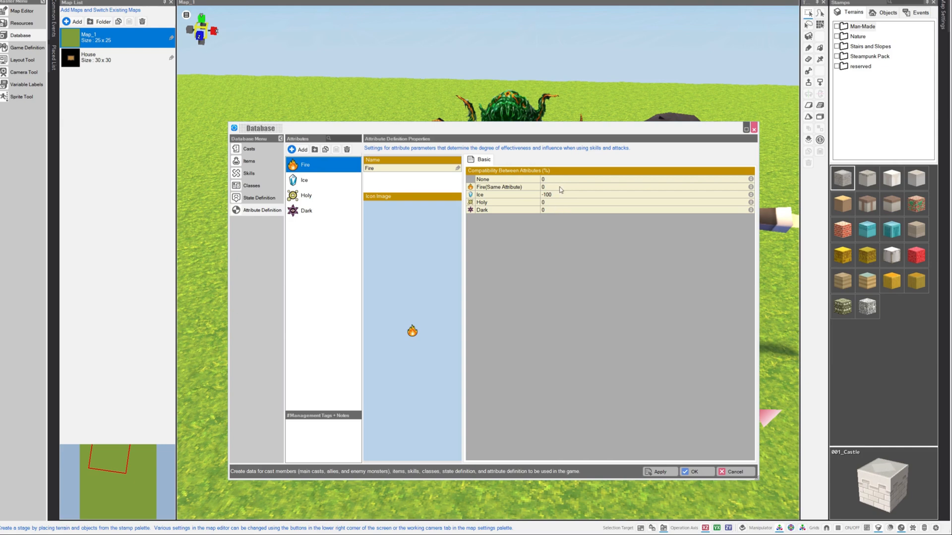
mouse_move(555, 198)
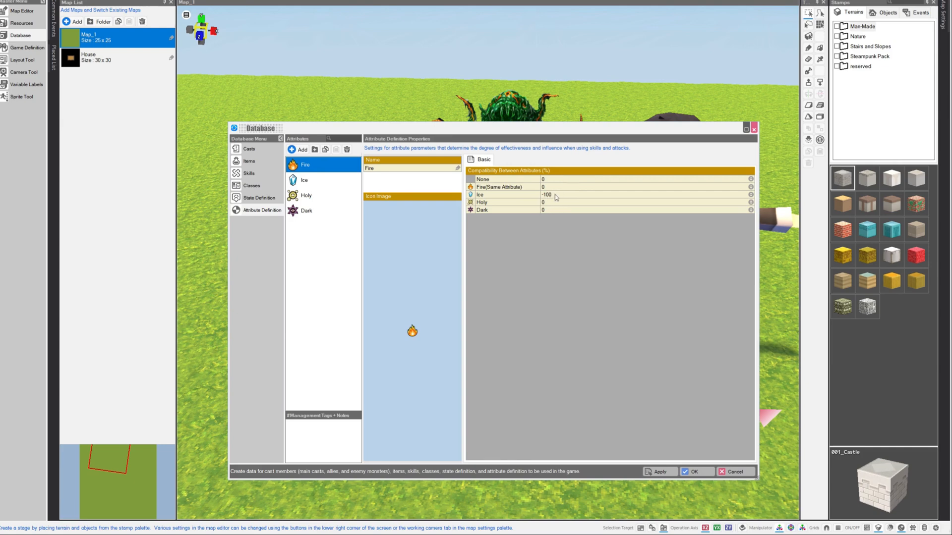
click(305, 180)
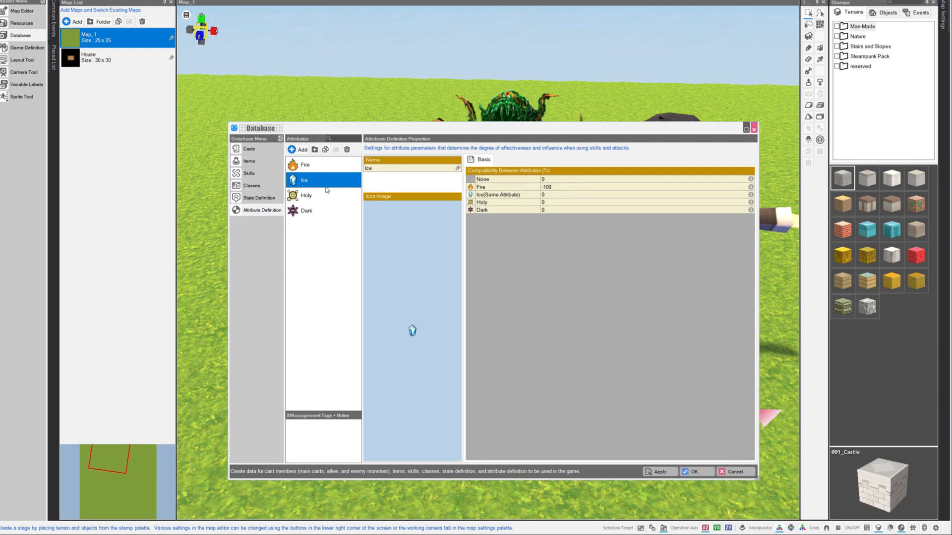
Select the Fire attribute to view its compatibilities, with Ice at -100
click(305, 164)
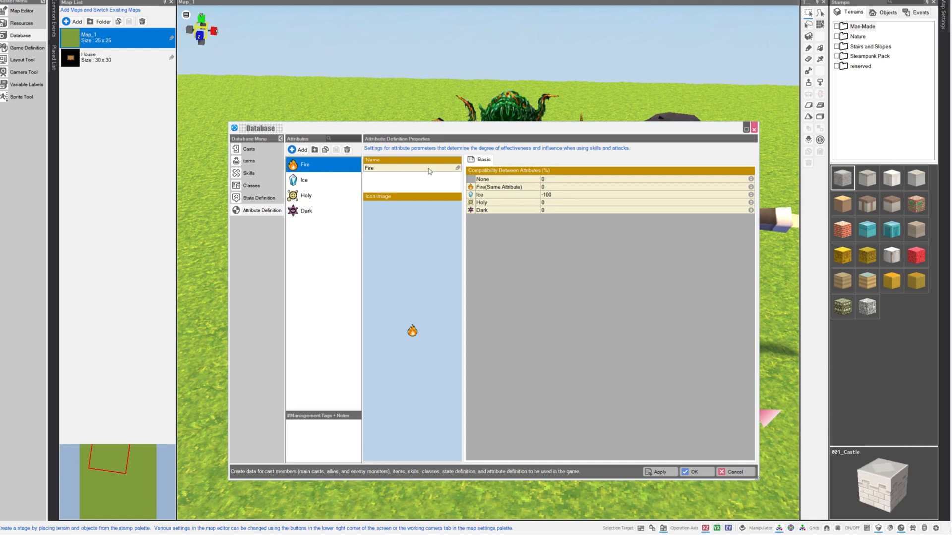
mouse_move(308, 196)
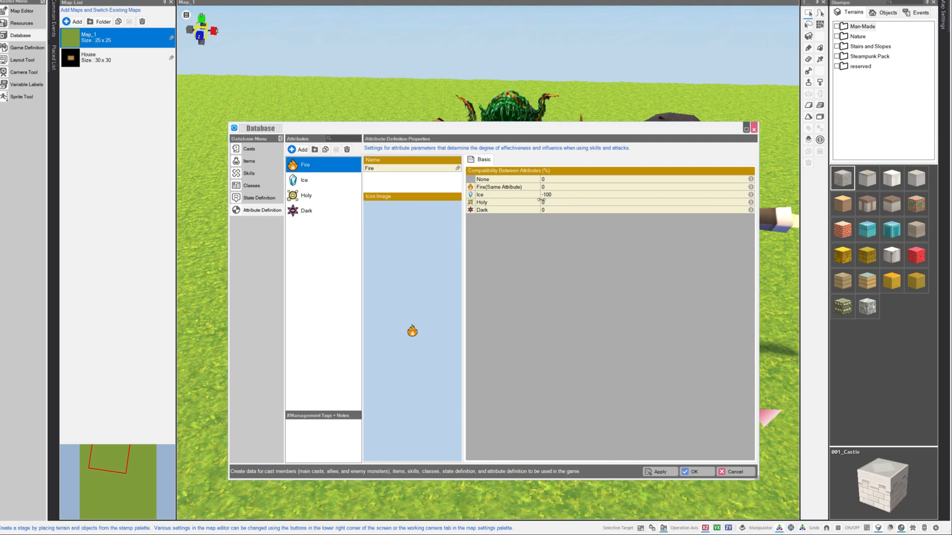
mouse_move(548, 223)
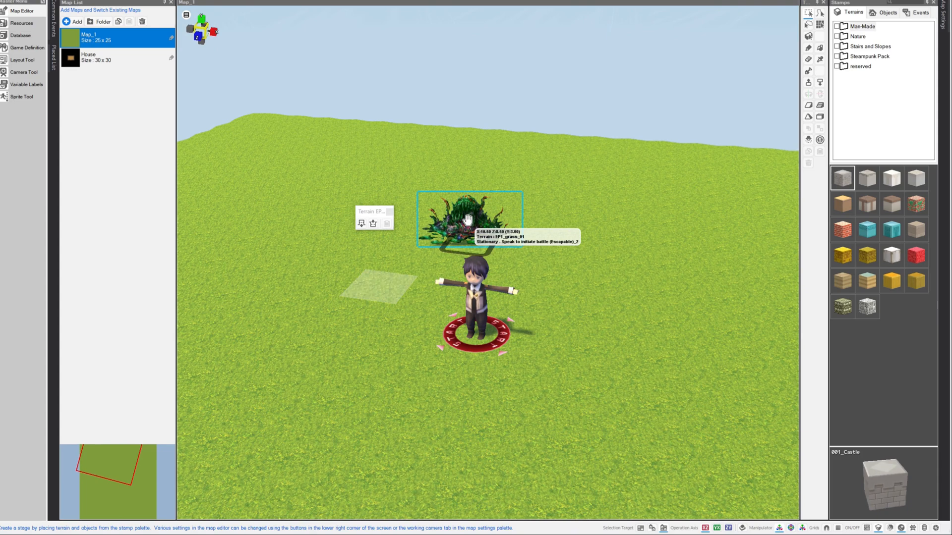
In Database > Casts, inspect Fire Slime then Ice Slime and choose the attribute Ice Slime resists
click(20, 36)
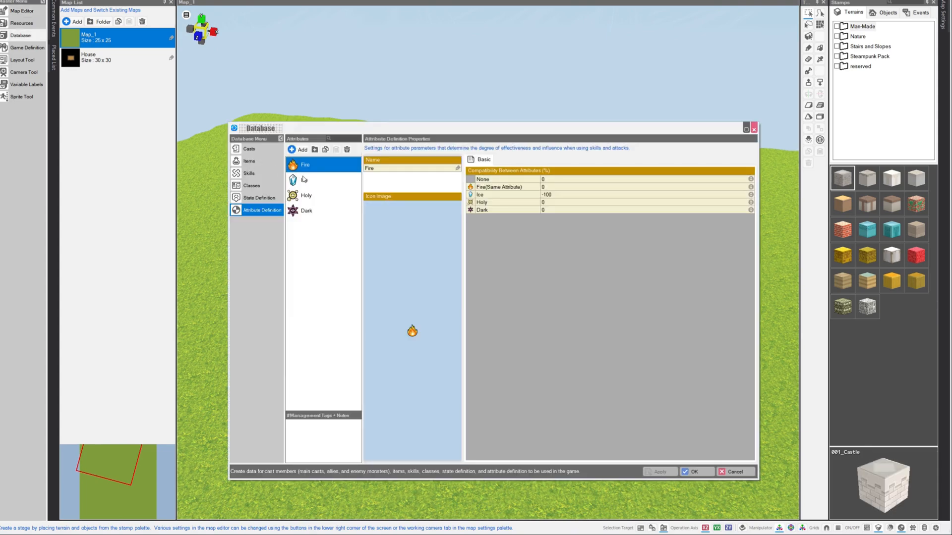
click(249, 149)
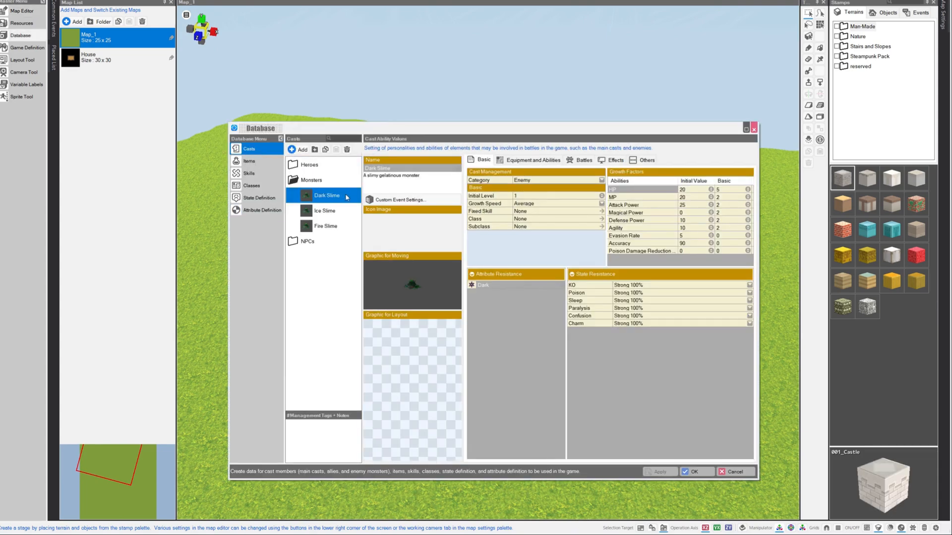
mouse_move(309, 254)
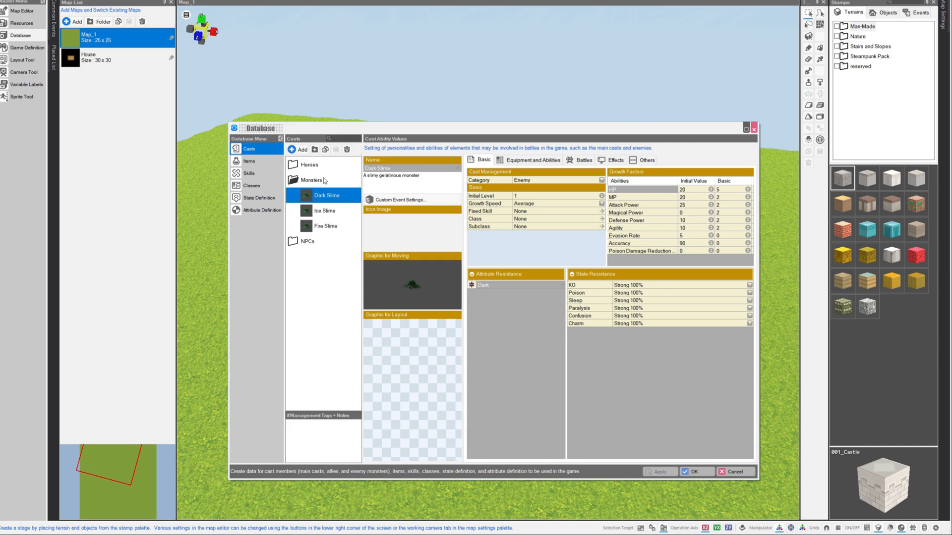
mouse_move(307, 175)
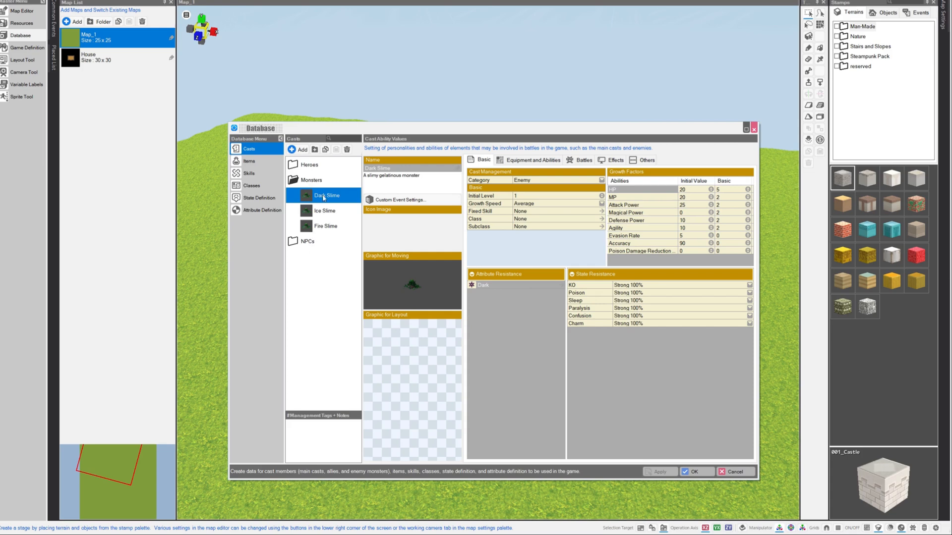
mouse_move(322, 210)
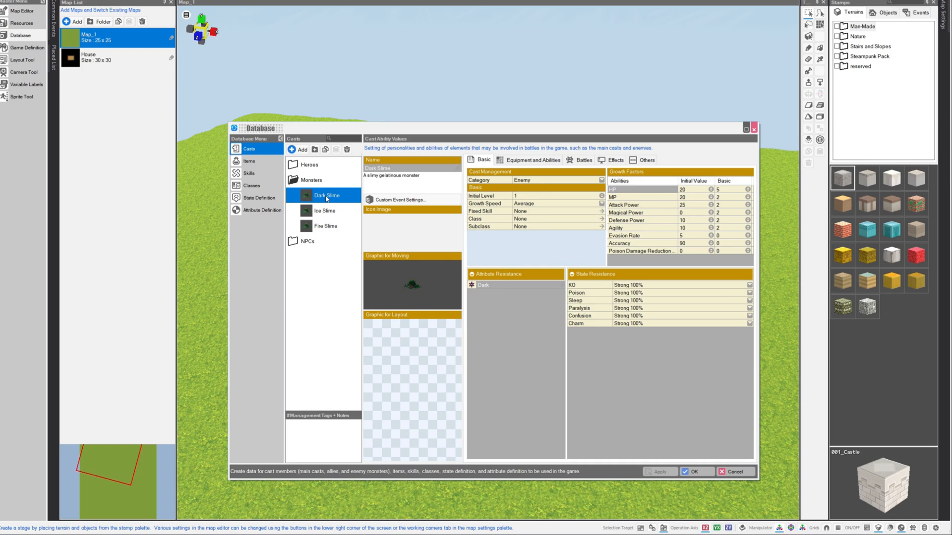
click(326, 226)
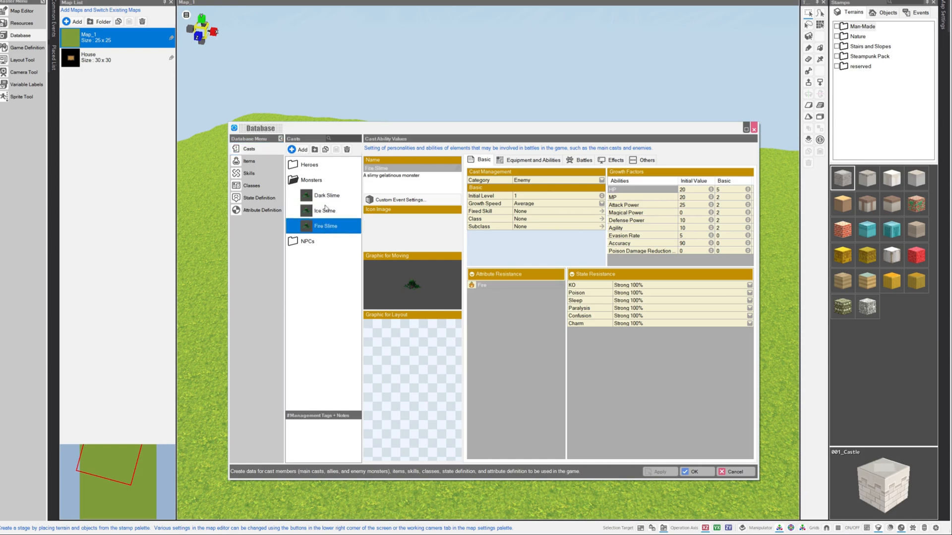
click(325, 210)
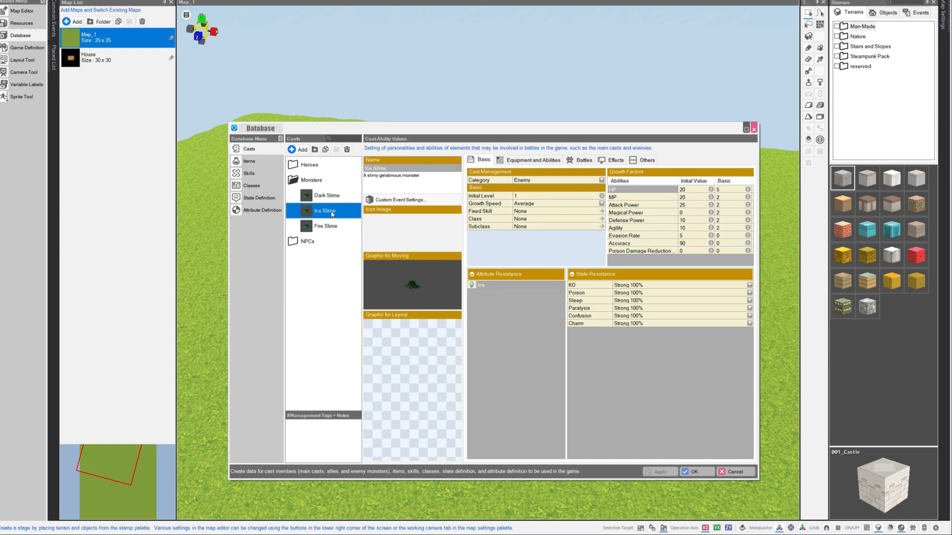
mouse_move(516, 274)
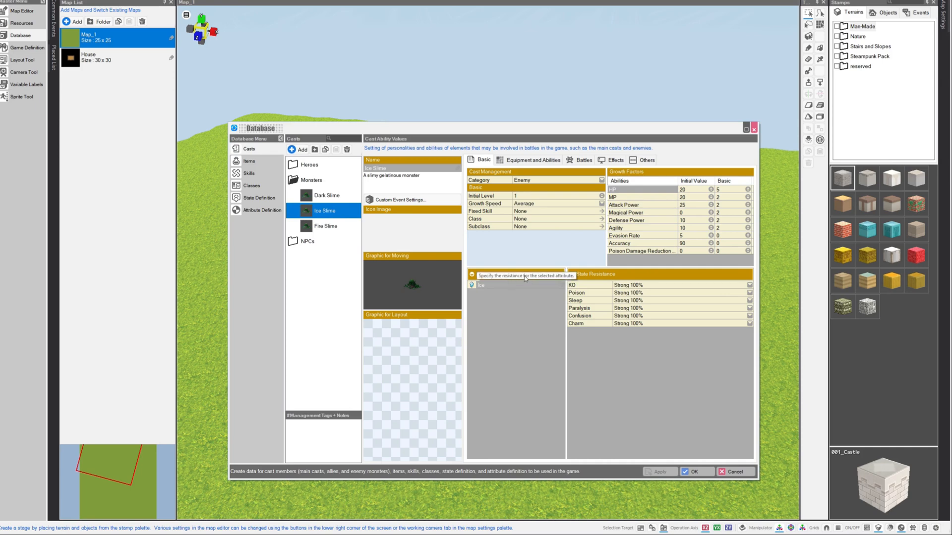
click(491, 285)
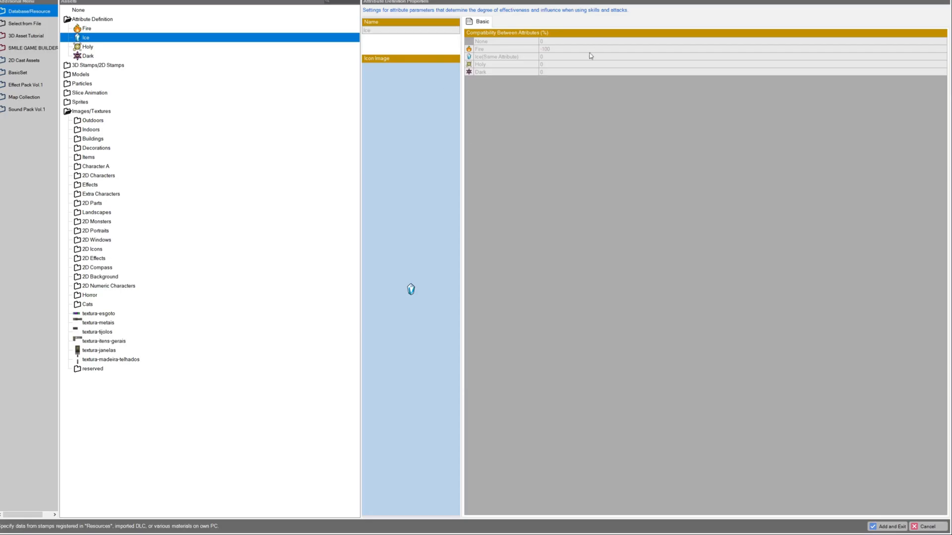
mouse_move(511, 91)
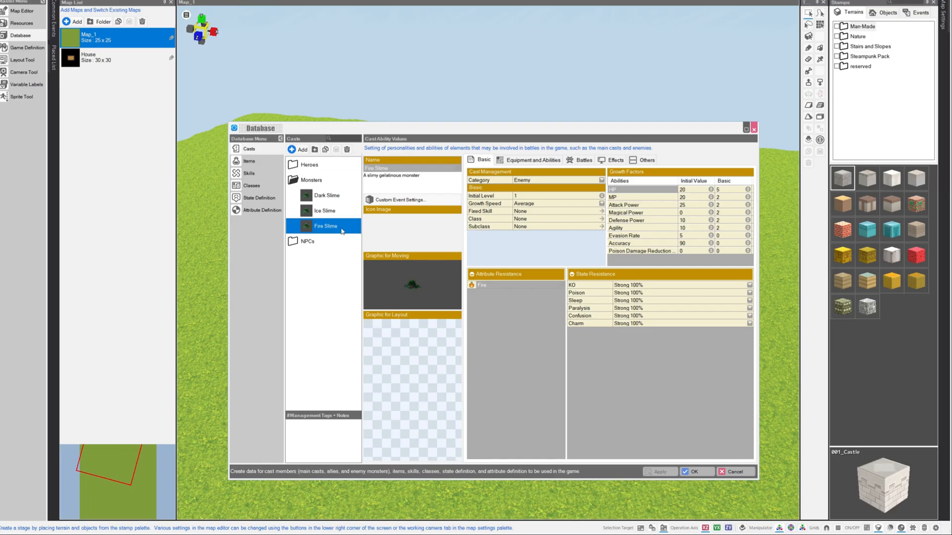
mouse_move(505, 284)
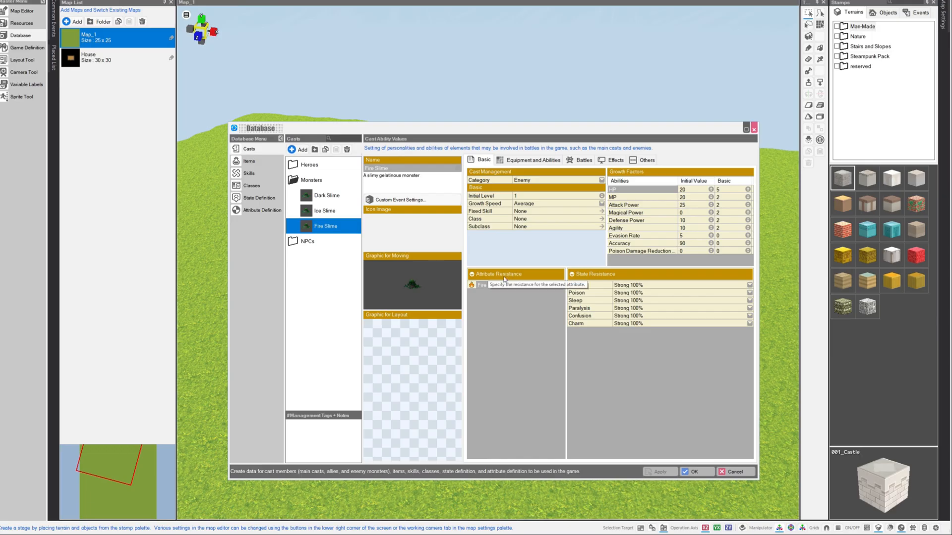
Examine the Fire Slime's attribute resistance entry in the cast list
click(326, 196)
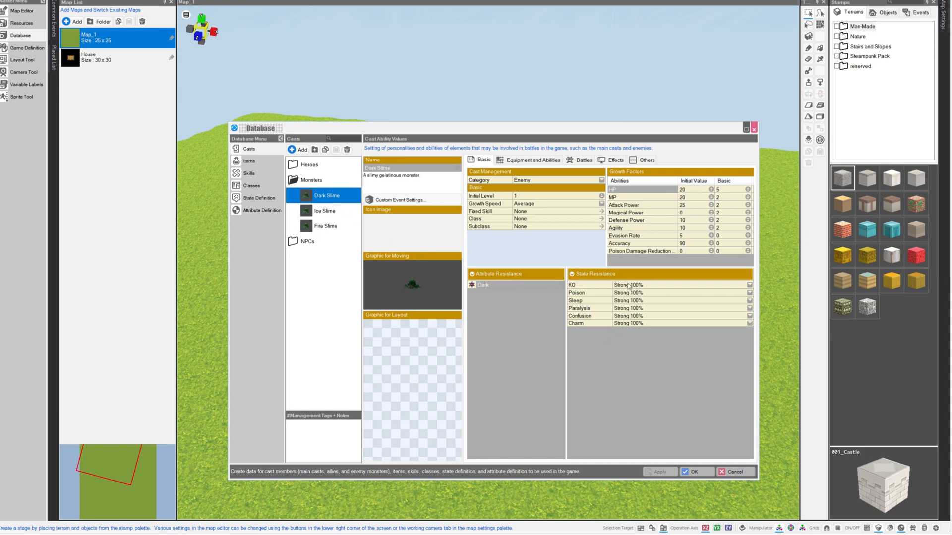
mouse_move(633, 326)
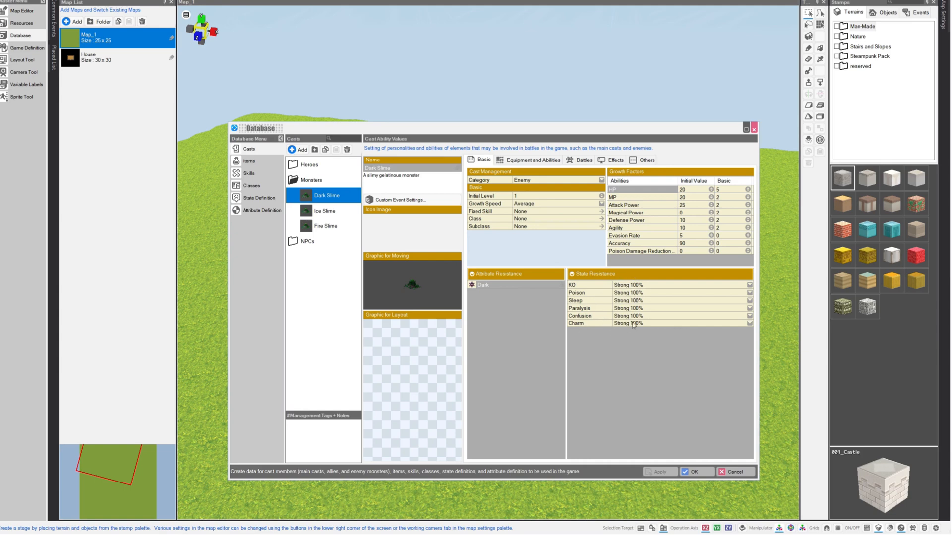
mouse_move(592, 292)
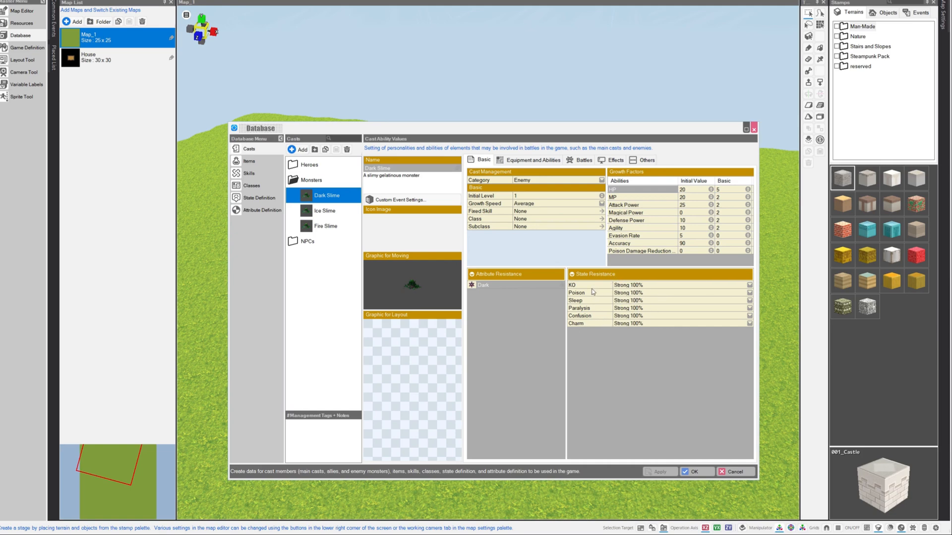
mouse_move(601, 323)
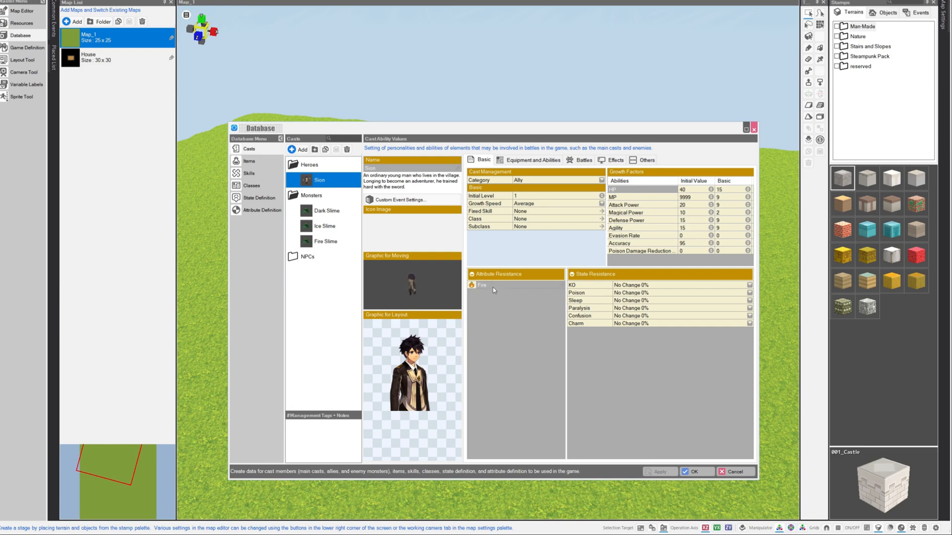
Check Sion's learnable skills, confirming Fire storm's damage attribute is Fire and Ice storm's is Ice
click(533, 159)
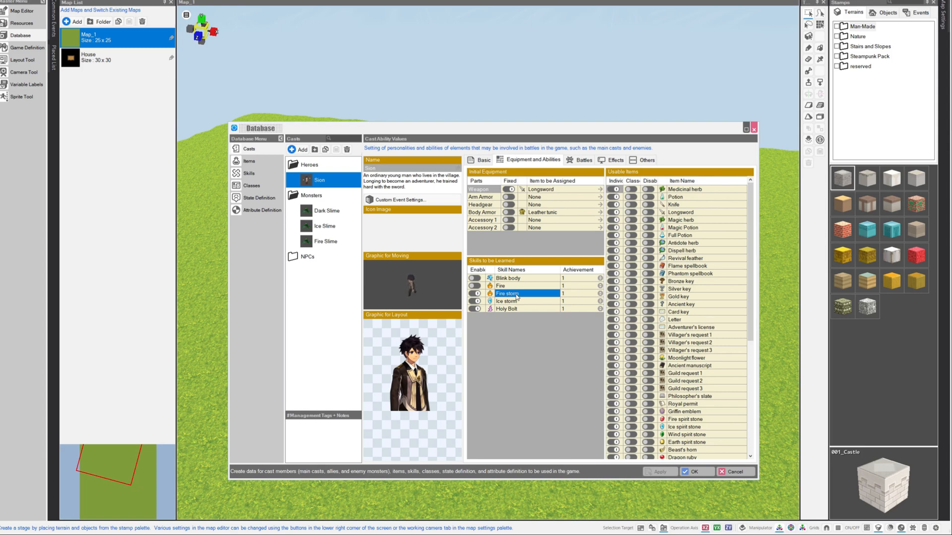
click(515, 308)
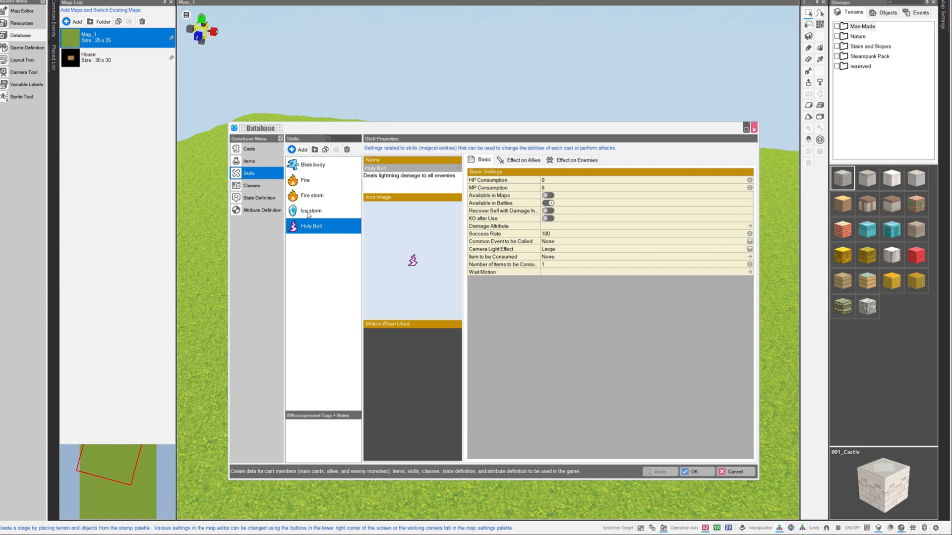
click(311, 196)
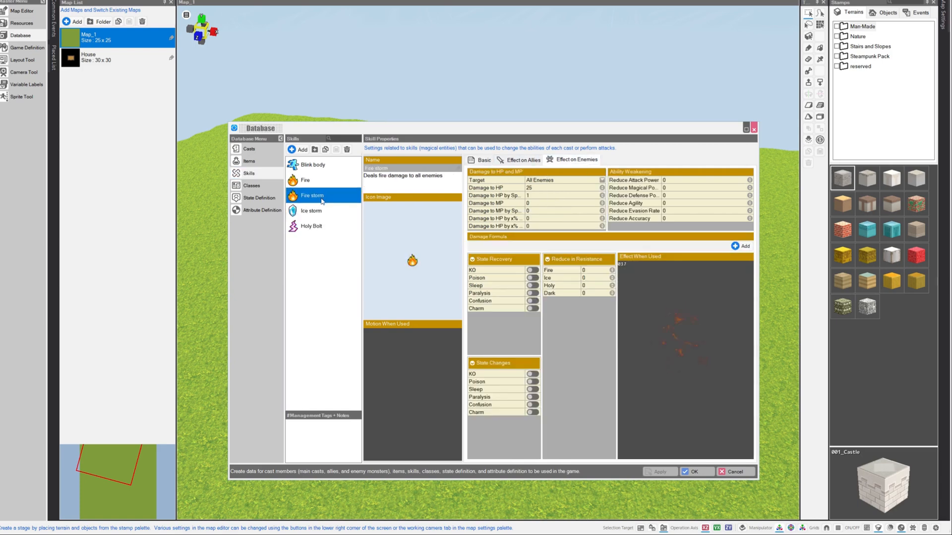
click(484, 160)
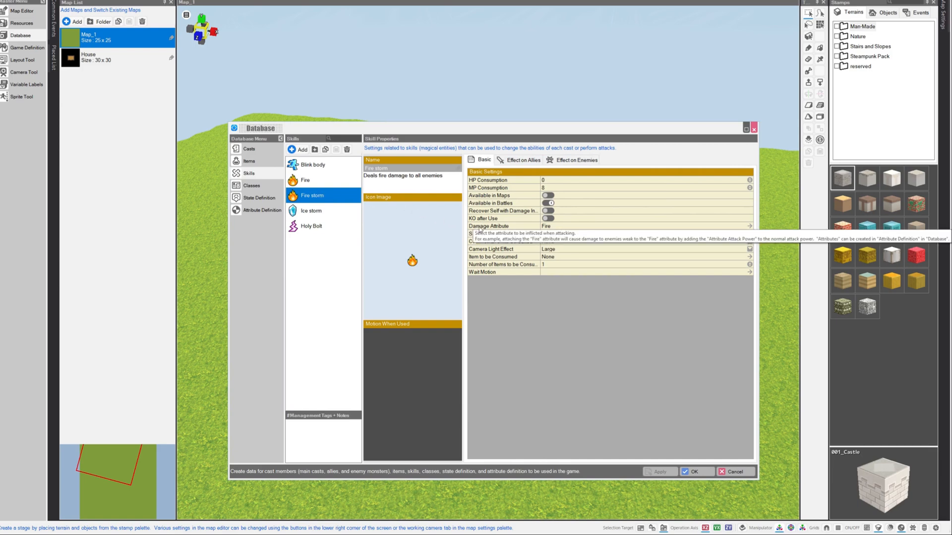
click(311, 210)
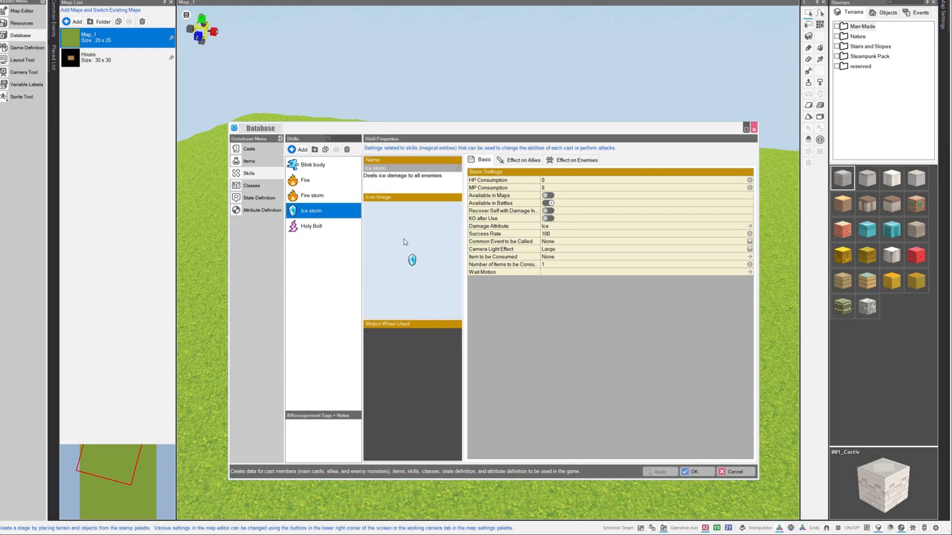
click(311, 226)
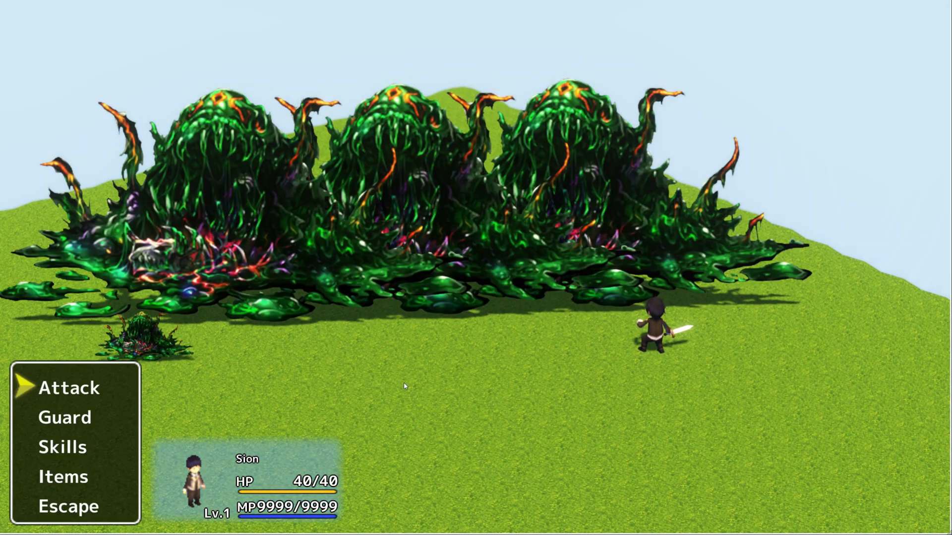
In the test battle, cast Fire storm and then Ice storm on all the slimes
click(62, 447)
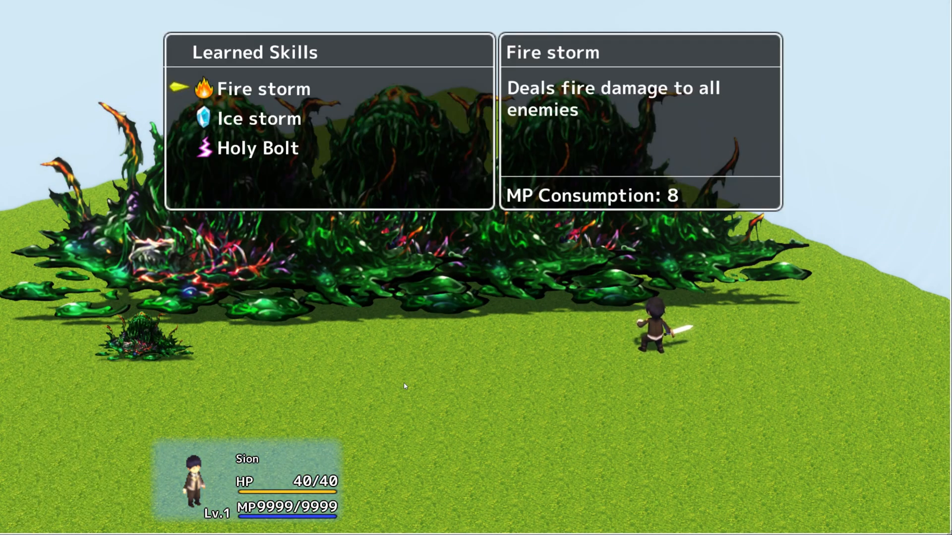
click(263, 88)
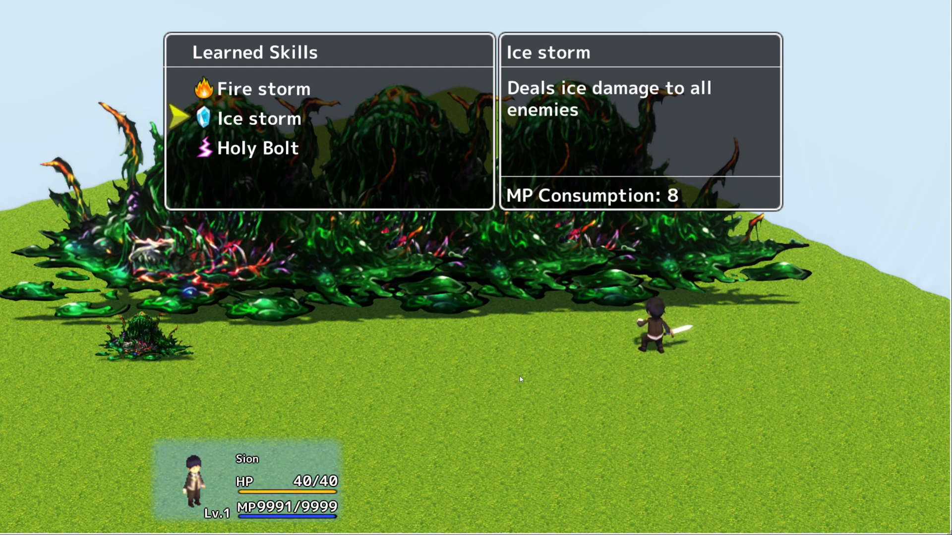
click(258, 118)
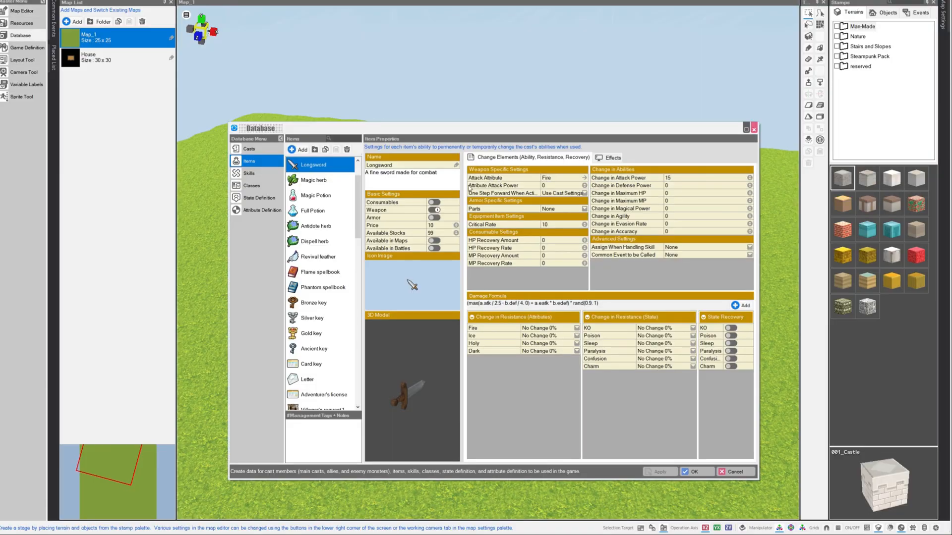
mouse_move(348, 216)
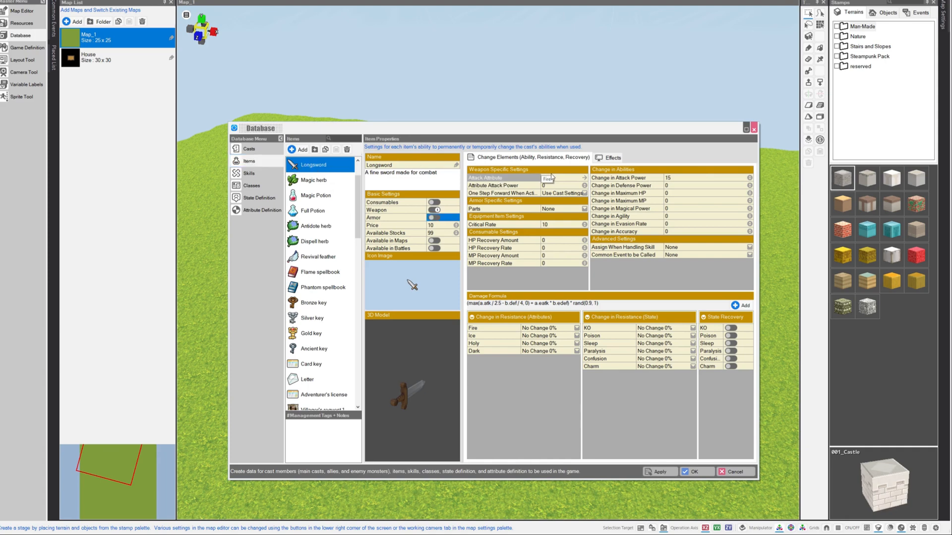
Set the Longsword's Attribute Attack Power to 10 in its Weapon Specific Settings
click(561, 185)
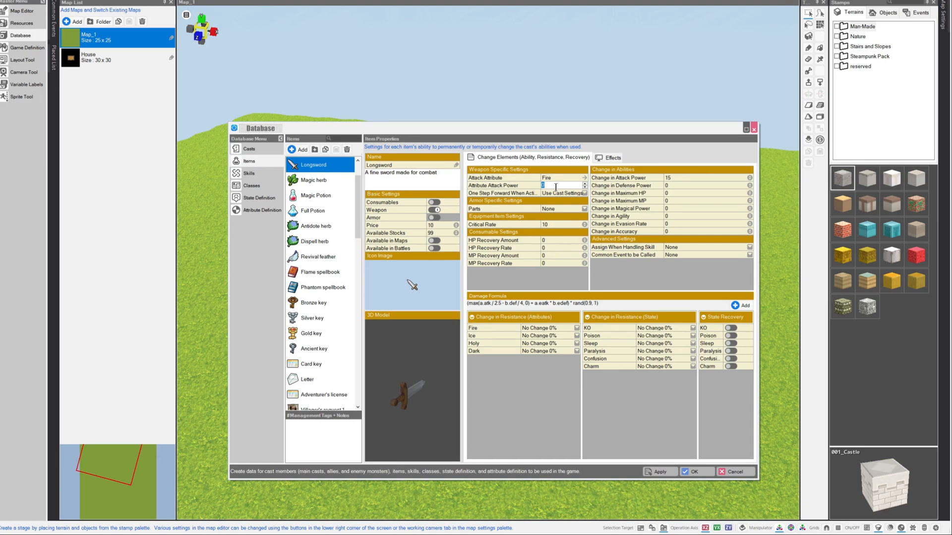
text(10)
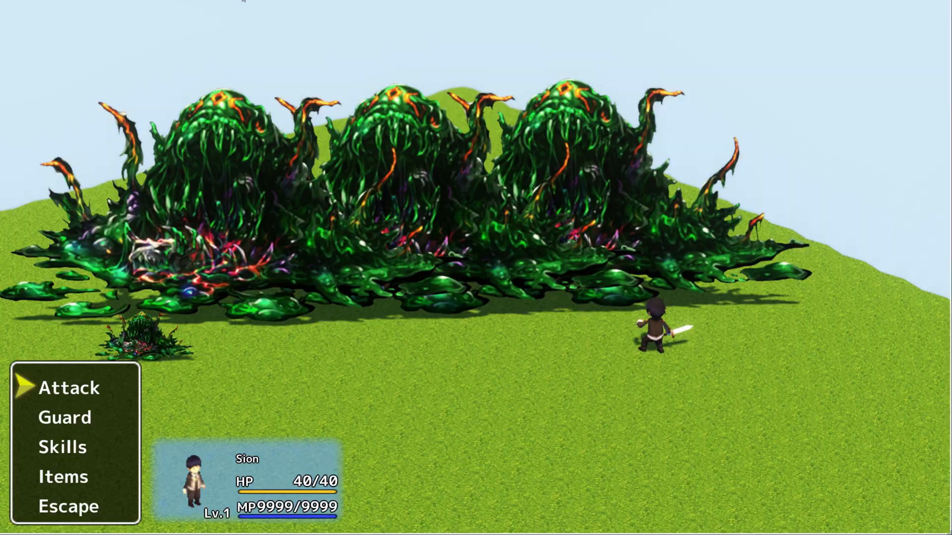
Attack the slimes three times with Sion's fire-attribute Longsword
click(69, 388)
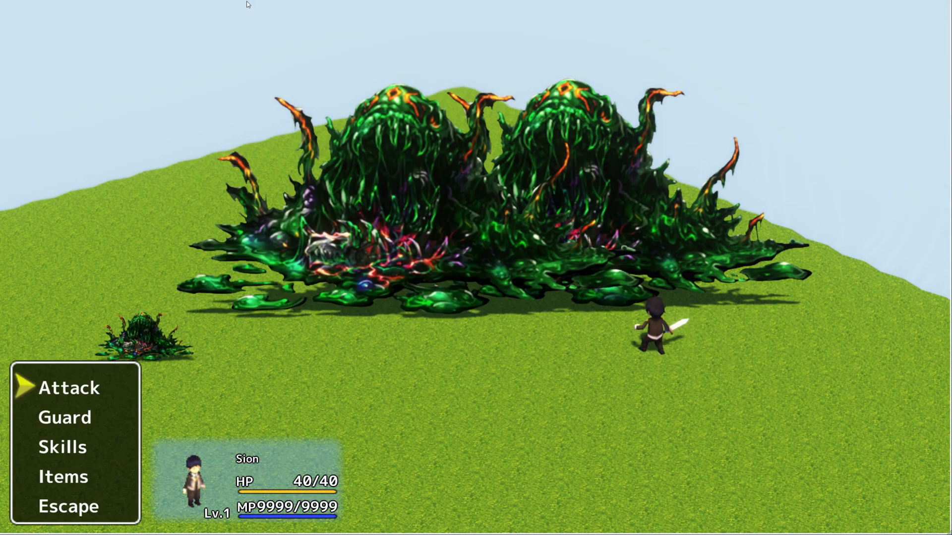
click(69, 387)
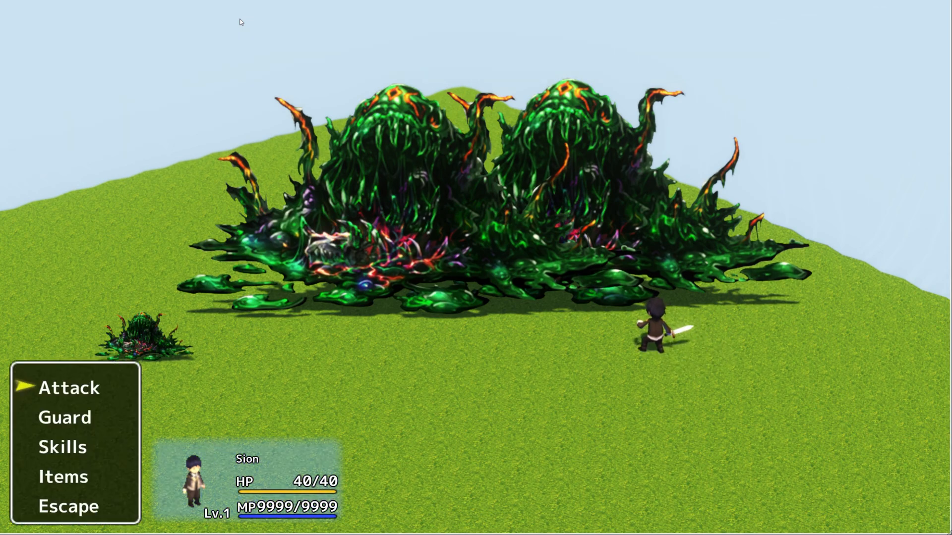
click(69, 388)
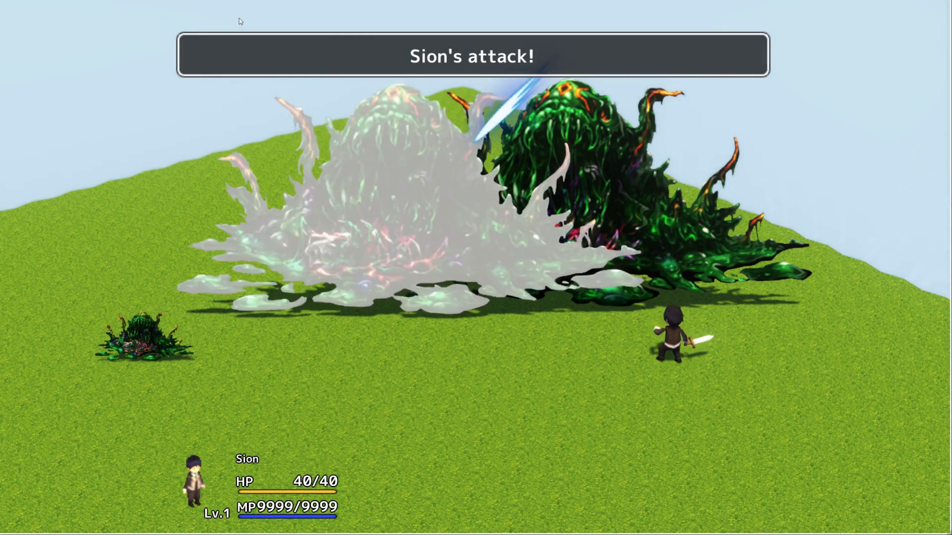